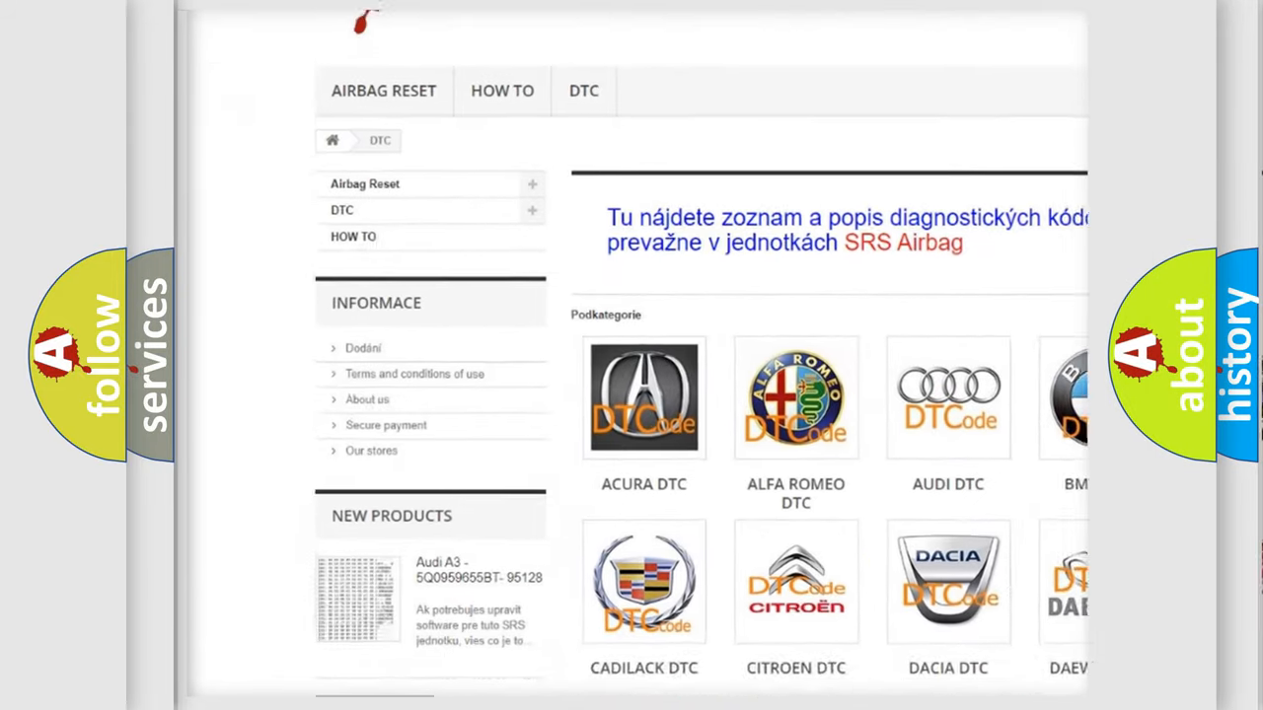
# Scroll down the airbagreset.sk DTC page to the table of B-series trouble codes.
pyautogui.scroll(-3)
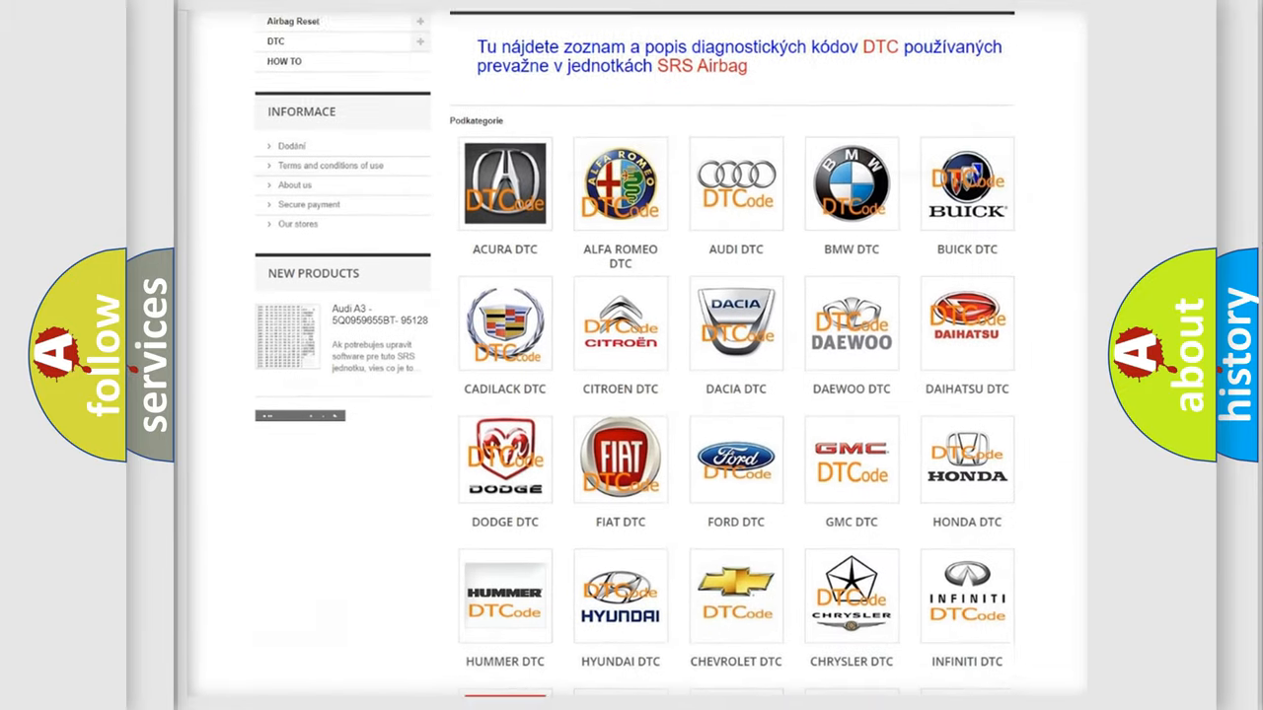
pyautogui.scroll(-3)
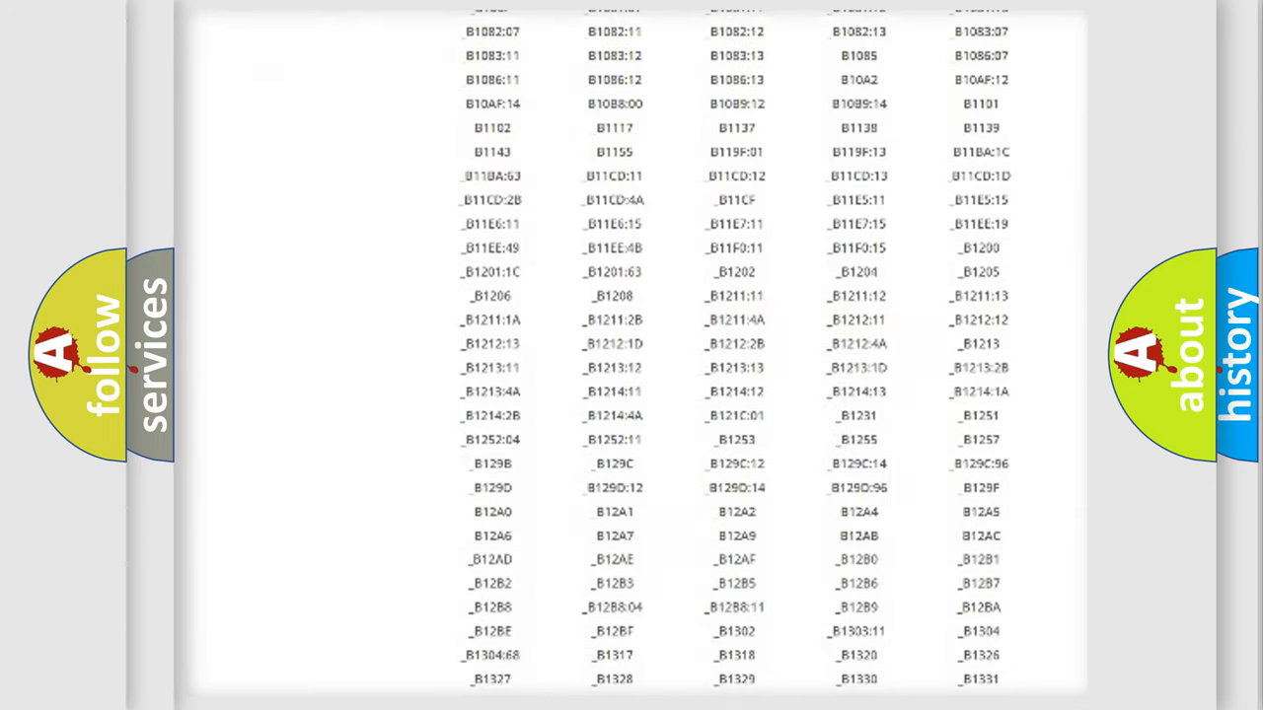
pyautogui.scroll(-3)
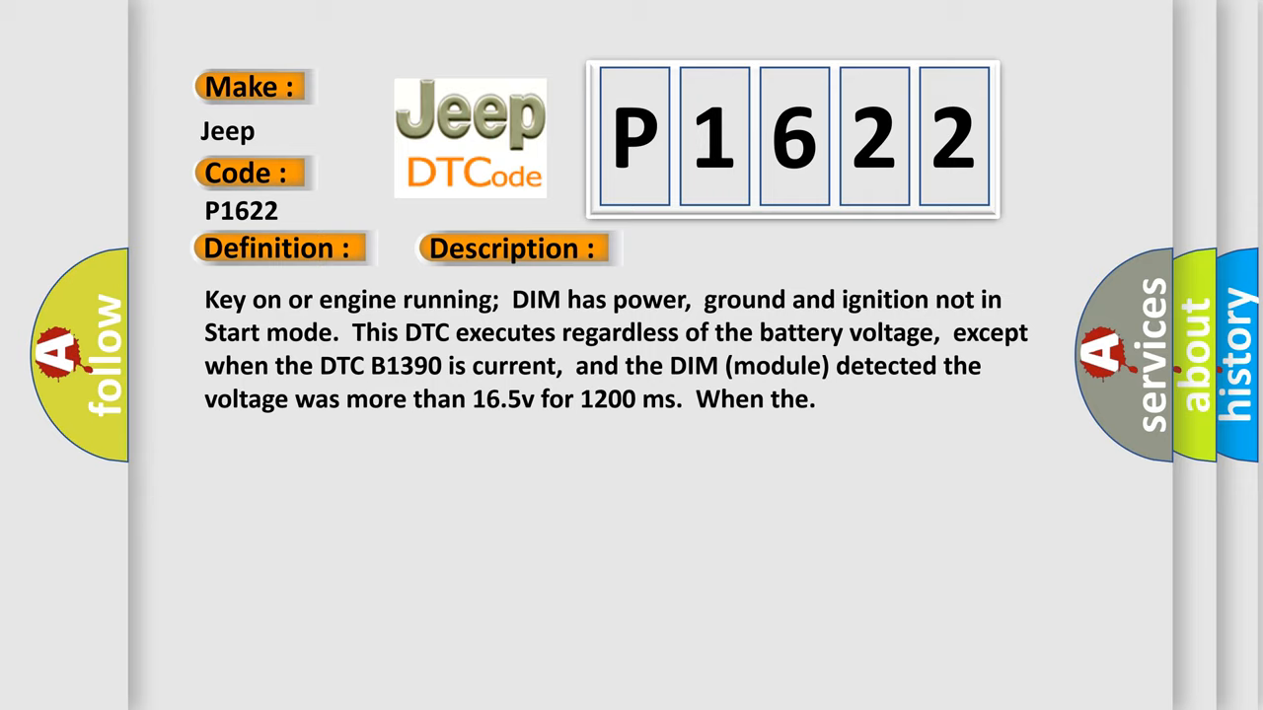
# Advance the slide to reveal the Cause section listing DIM battery circuit or DIM failure.
pyautogui.click(724, 248)
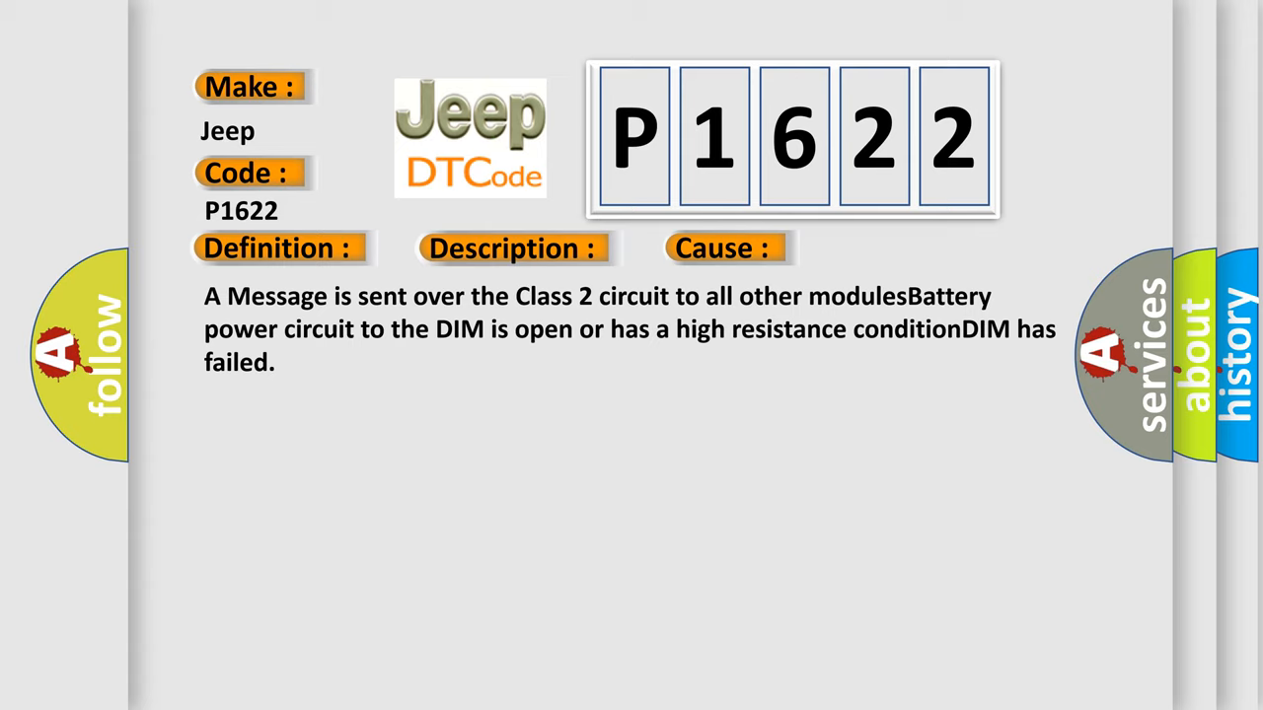